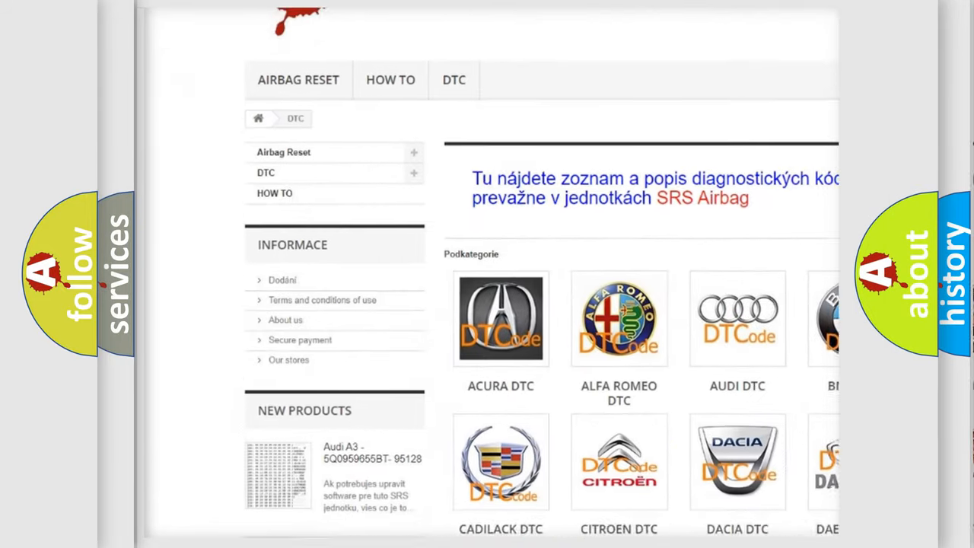
pyautogui.scroll(-3)
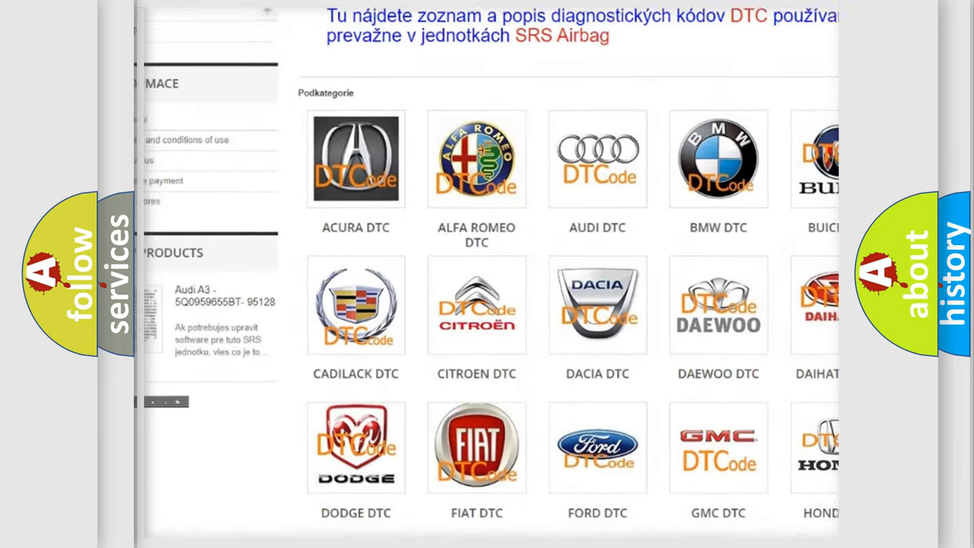
pyautogui.scroll(-3)
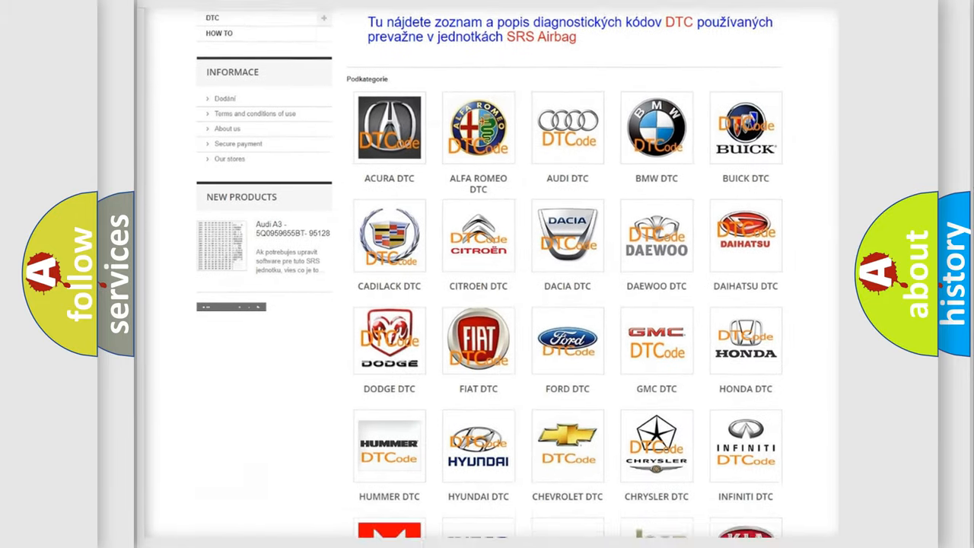
pyautogui.scroll(-3)
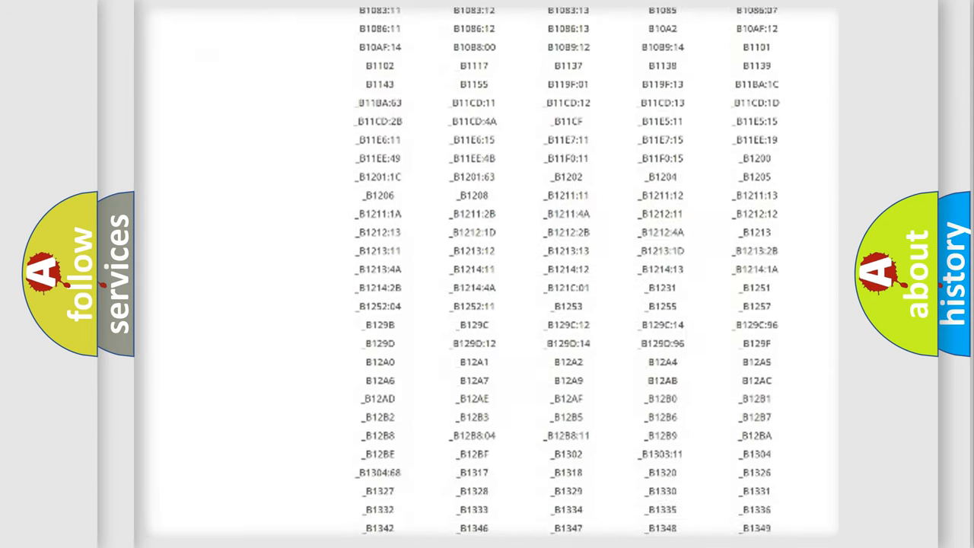
pyautogui.scroll(-3)
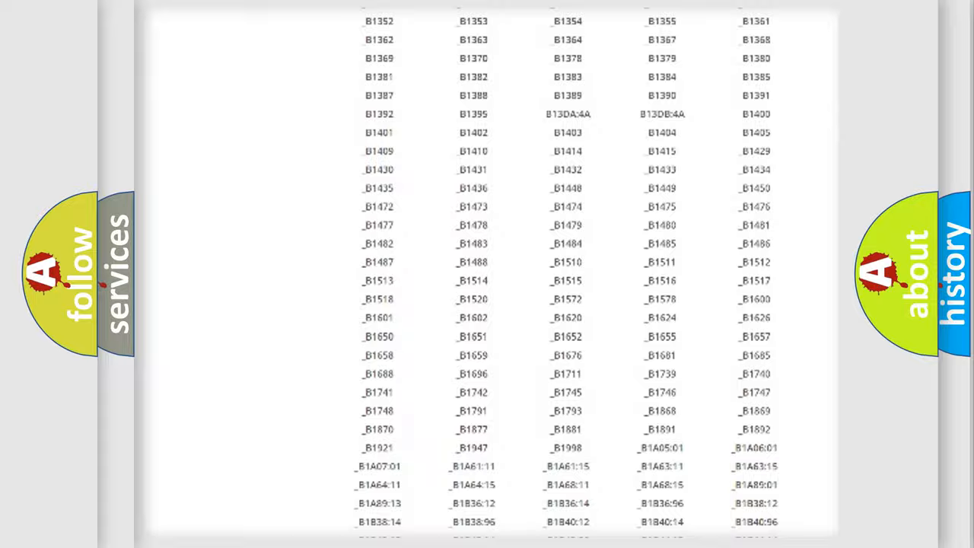